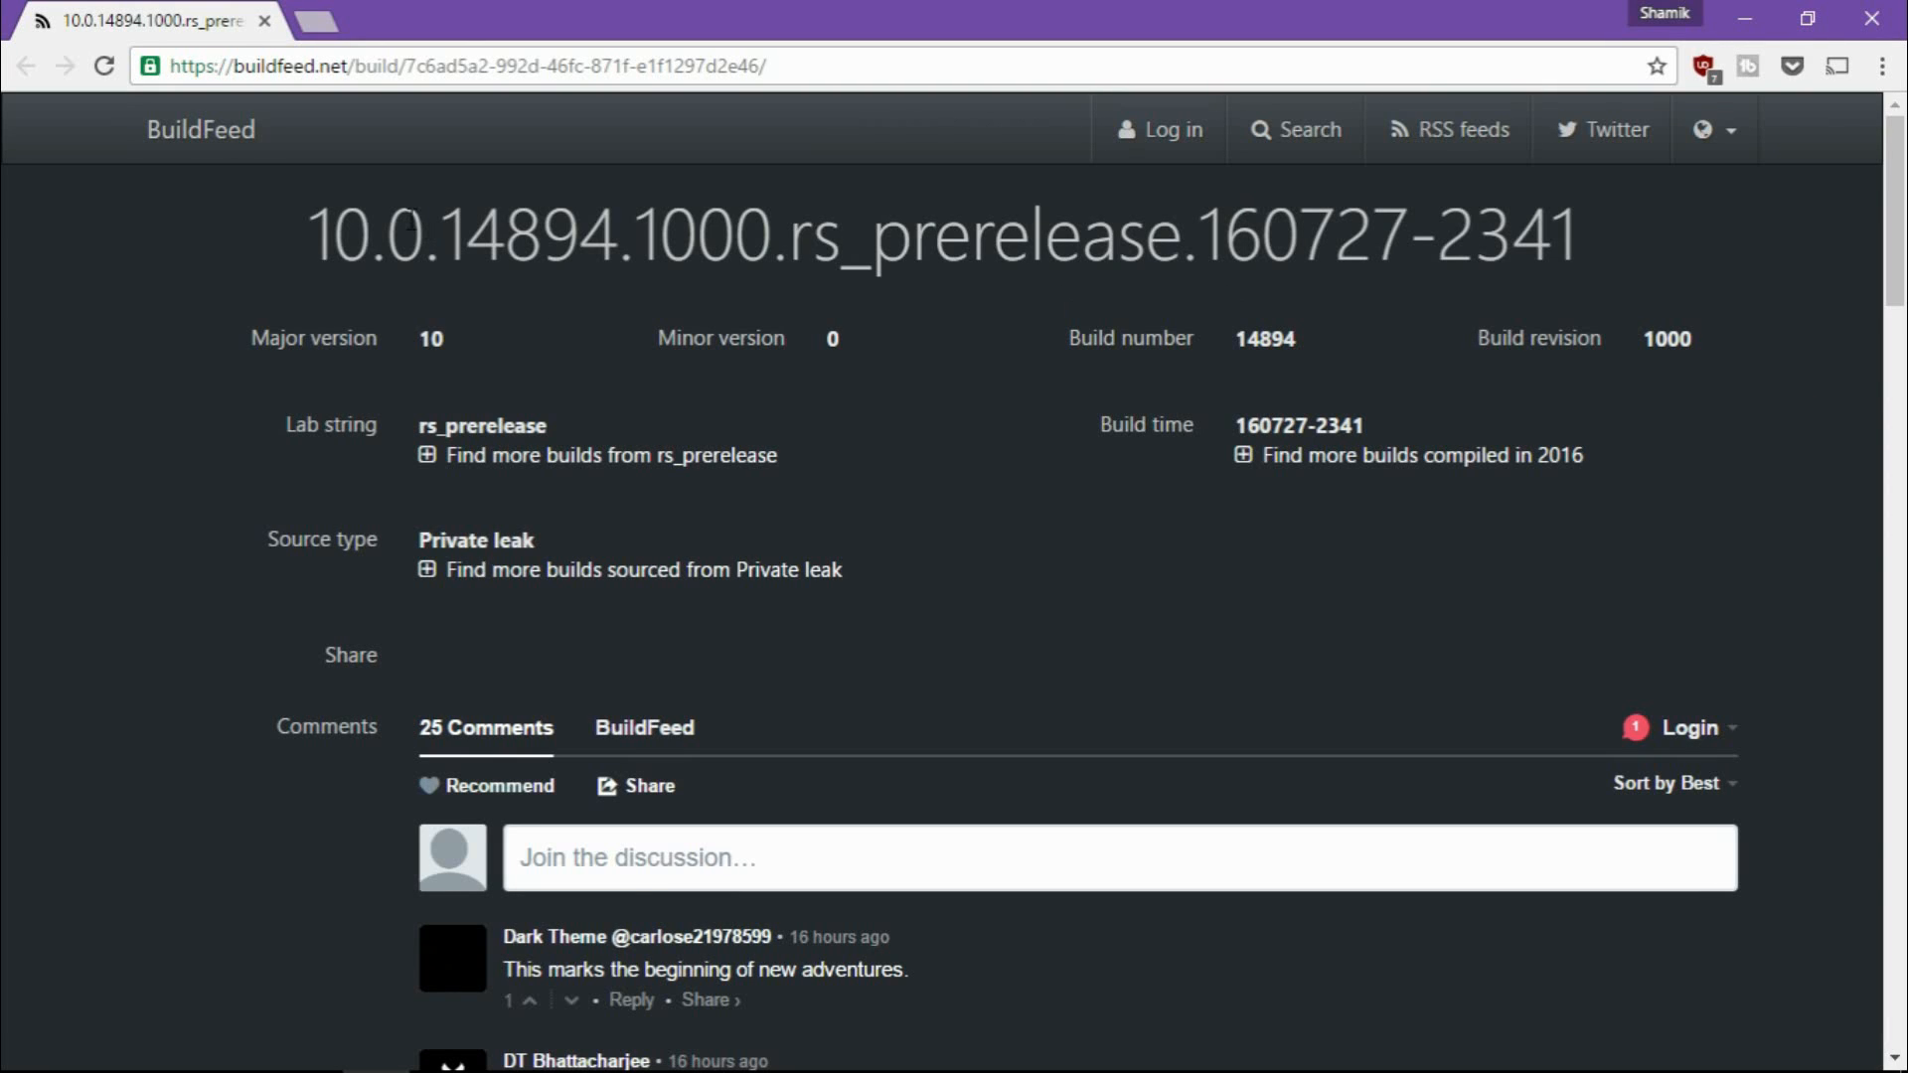
double_click(341, 233)
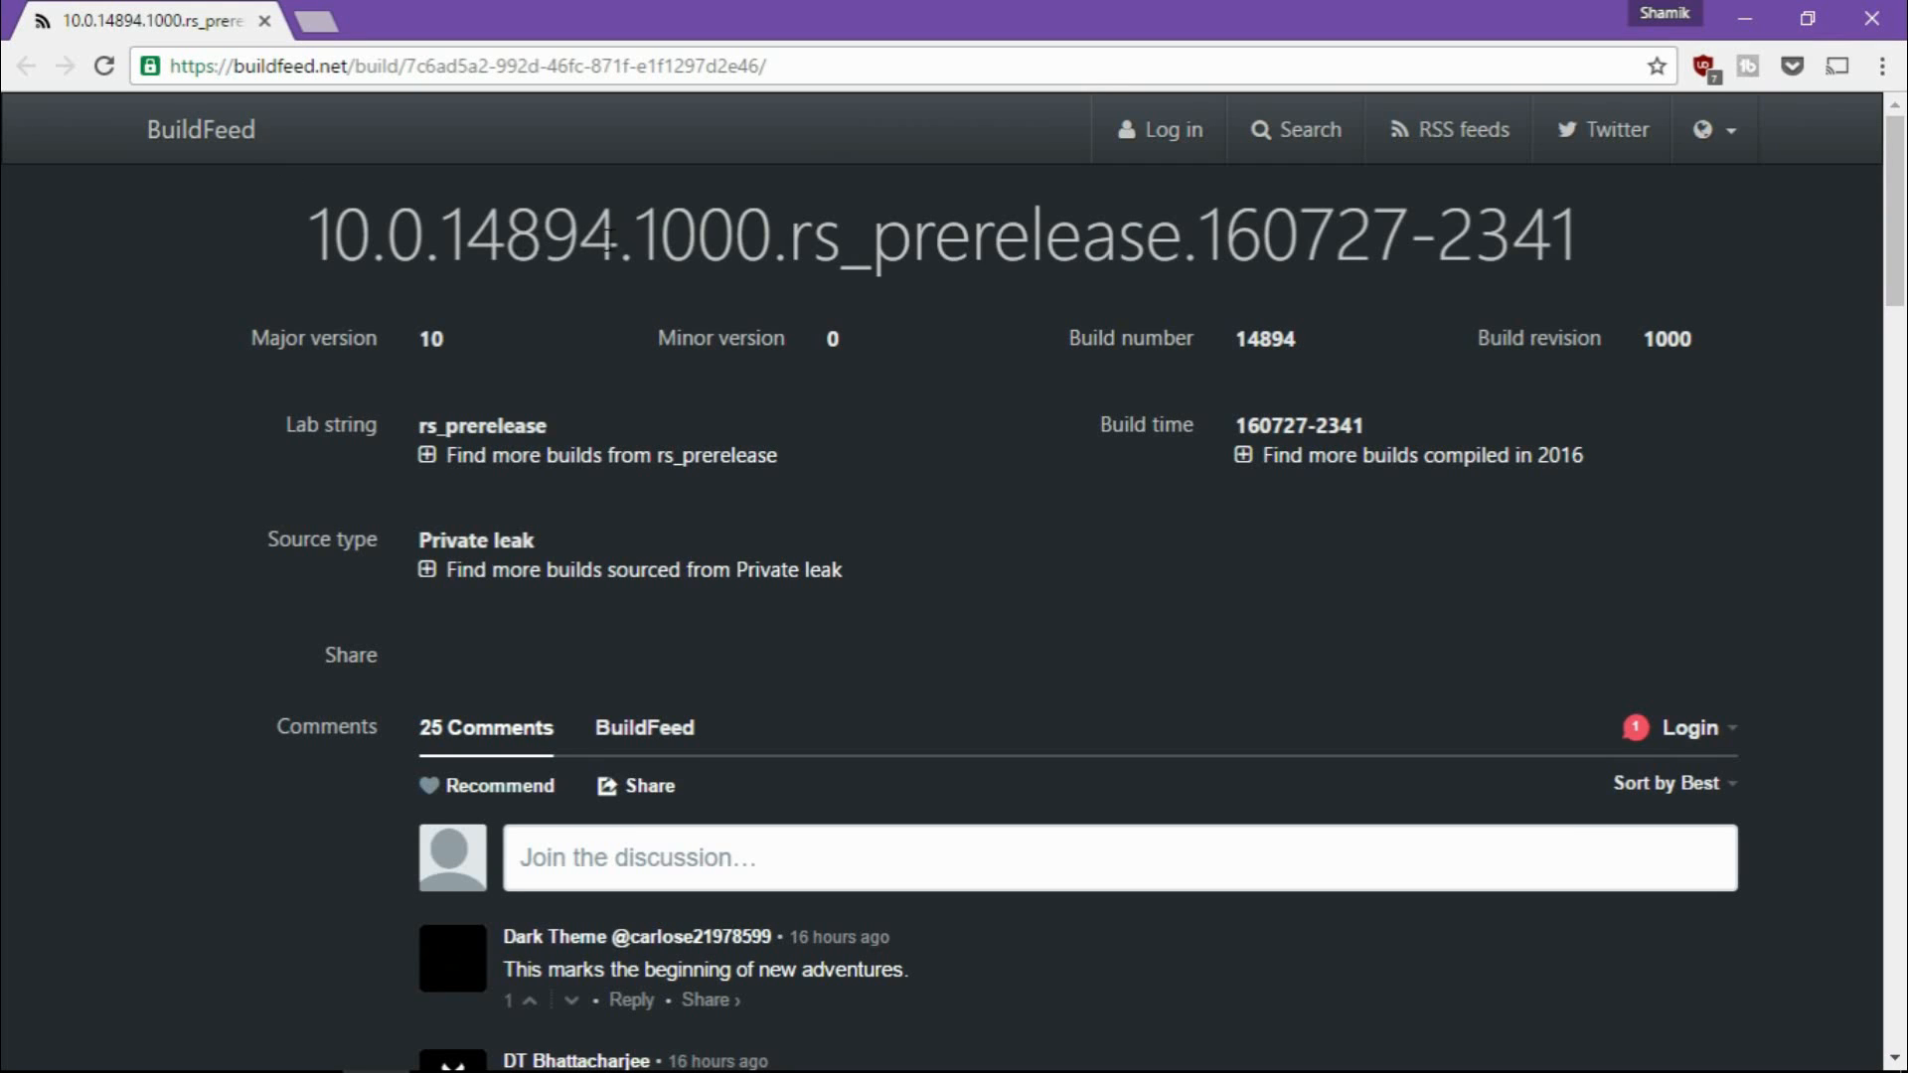
double_click(1263, 338)
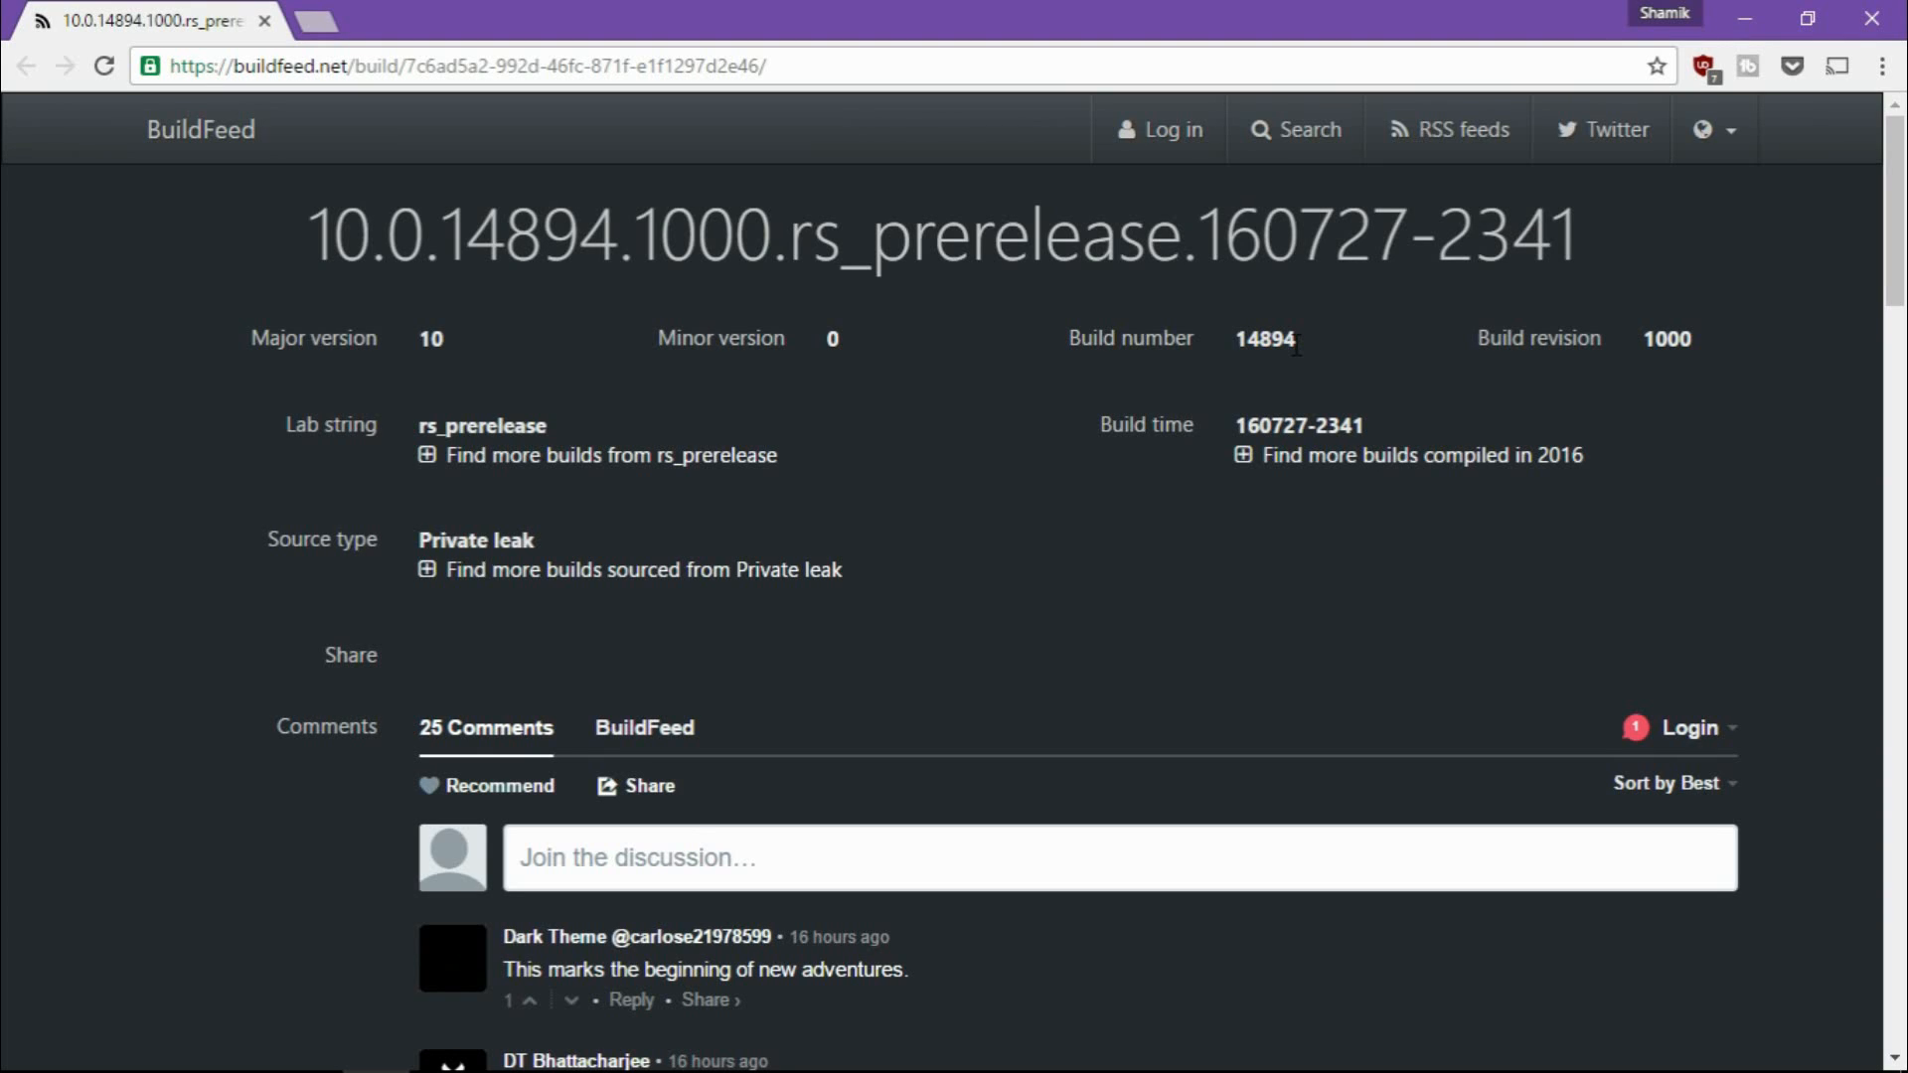
scroll("down", 3)
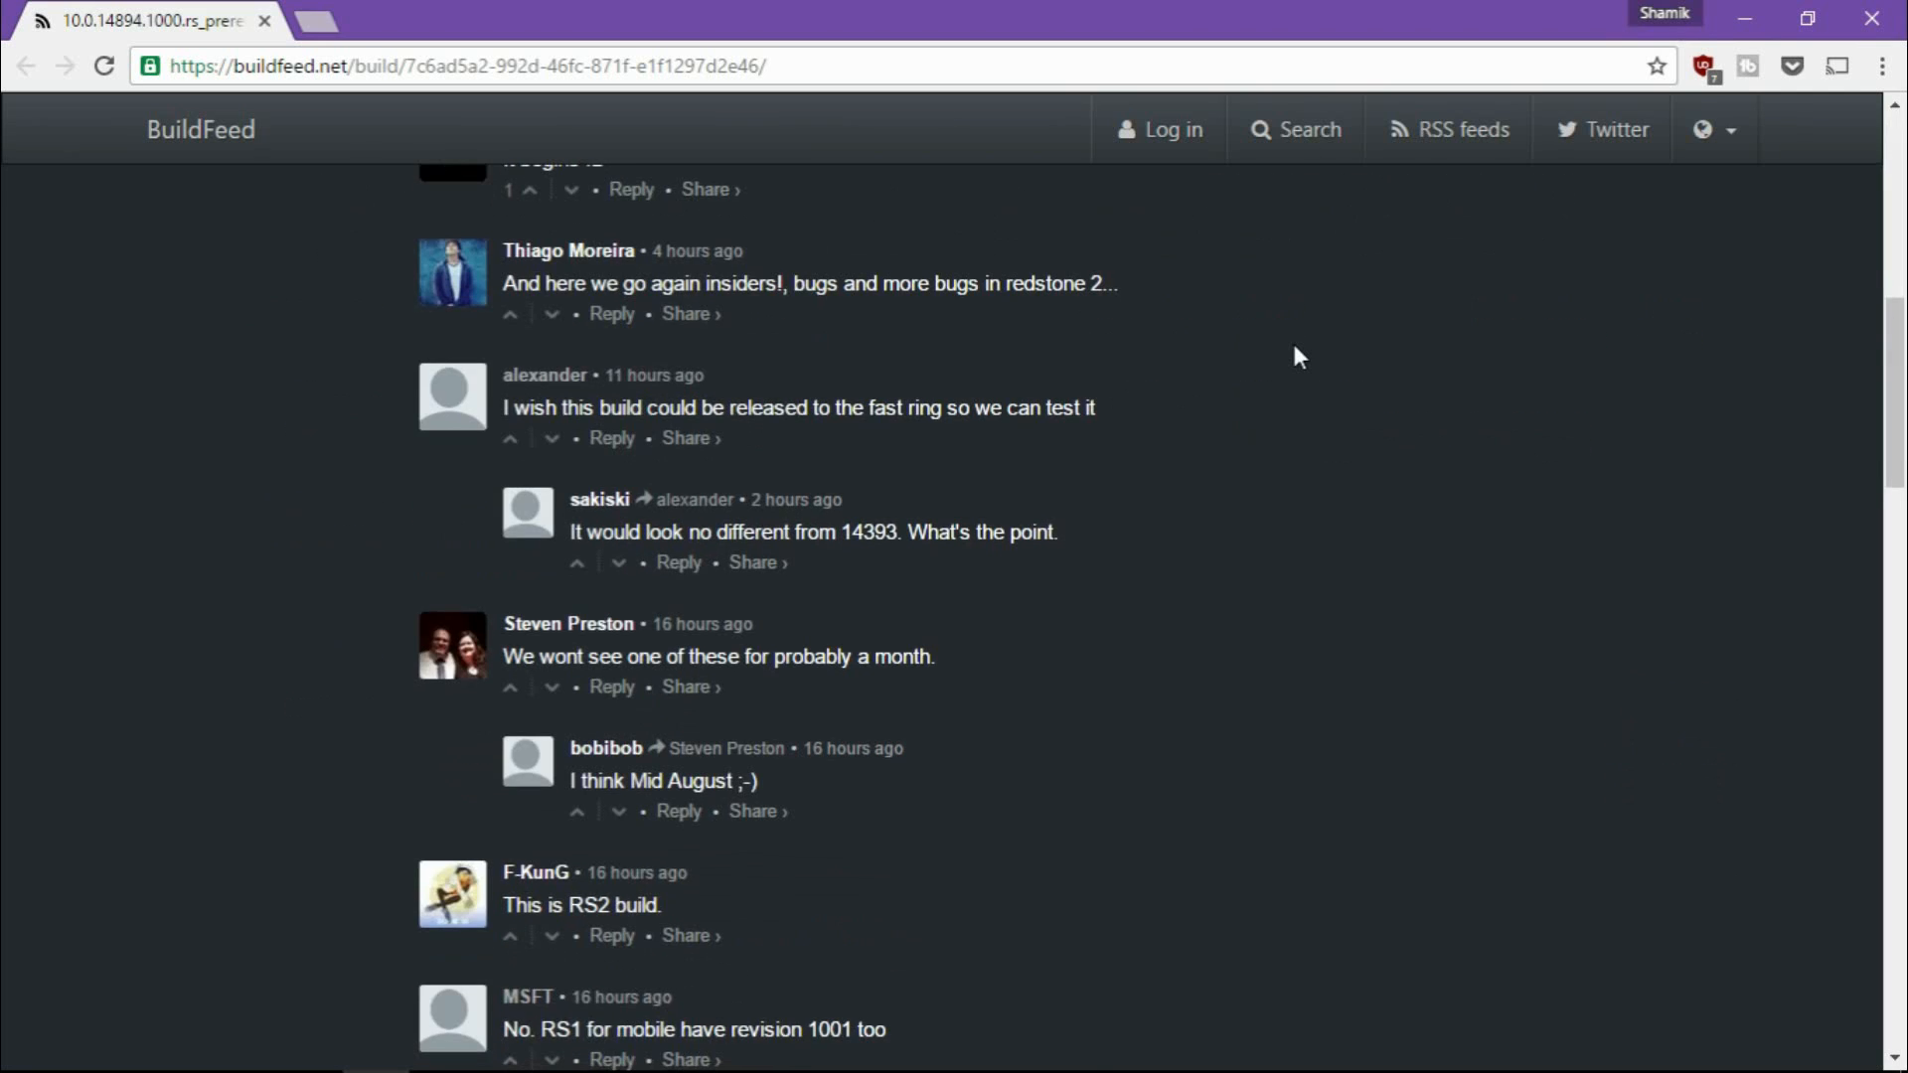
scroll("up", 3)
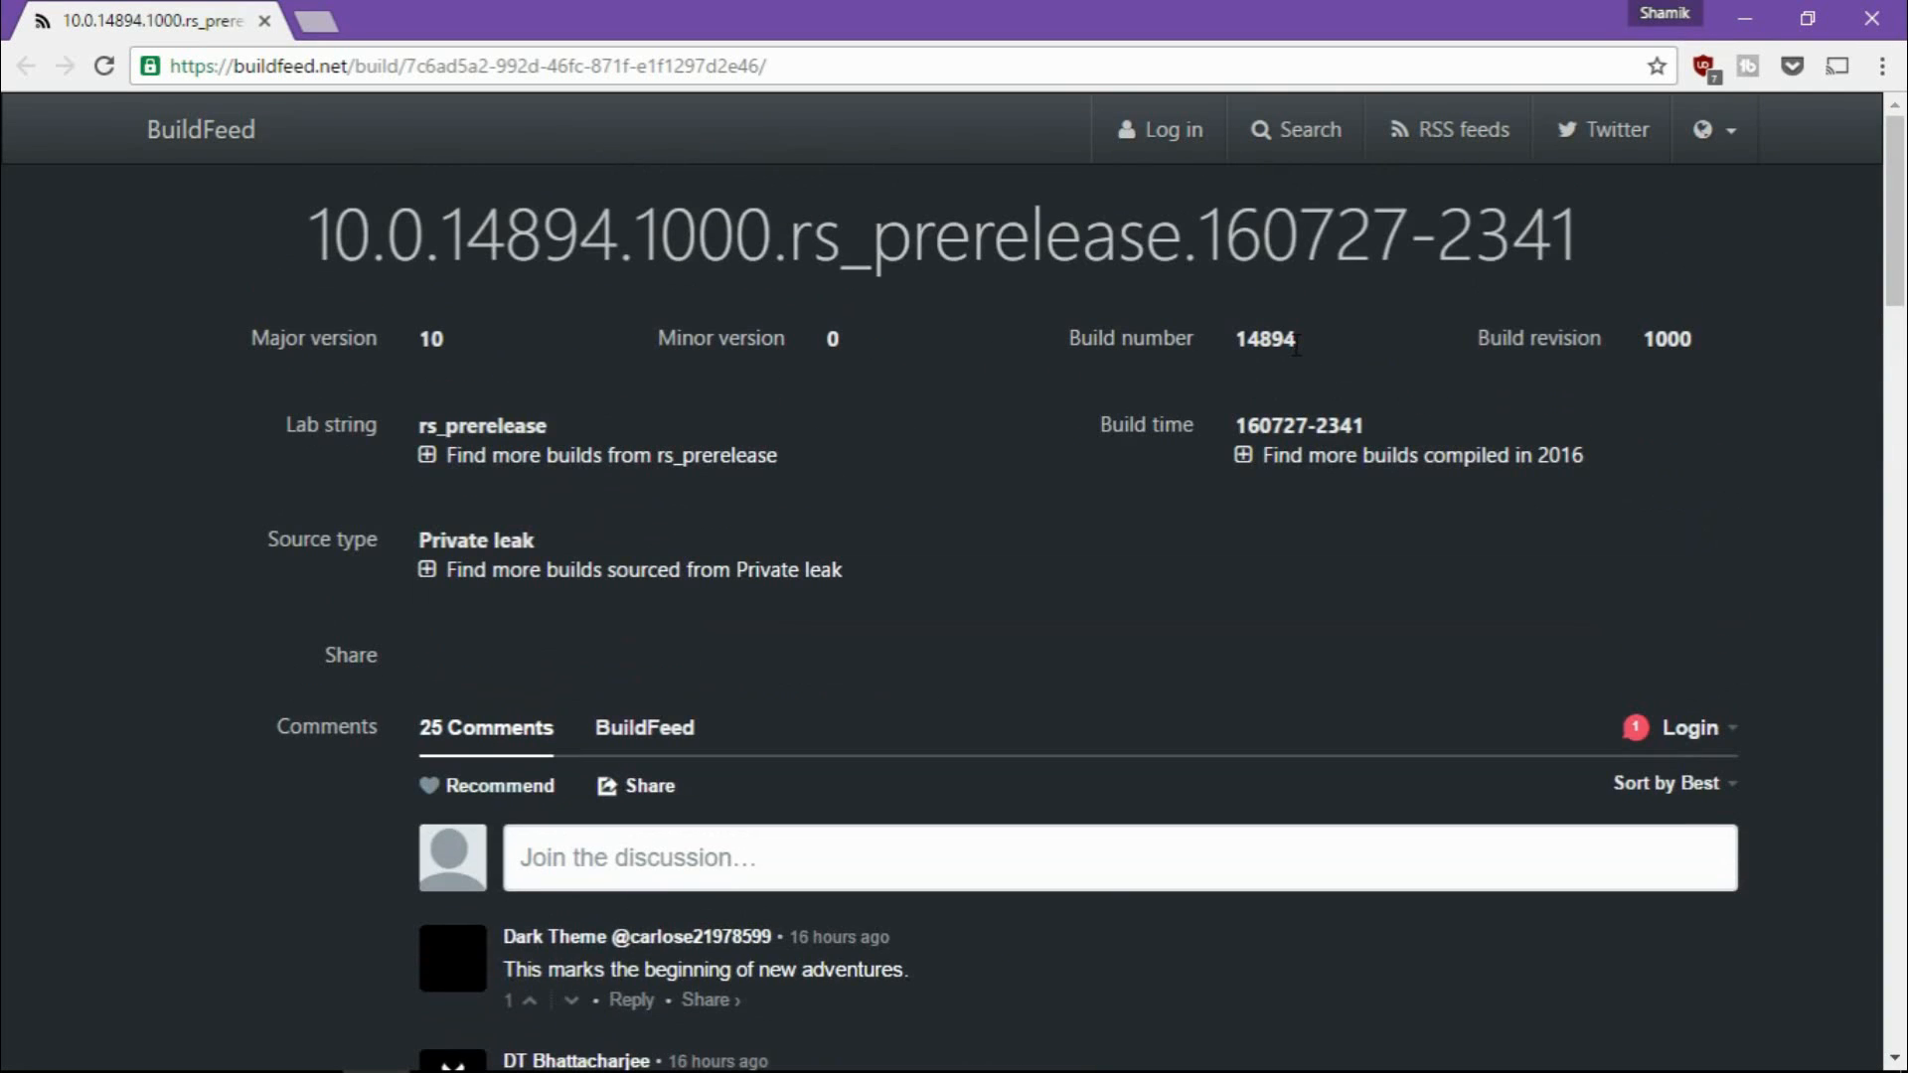